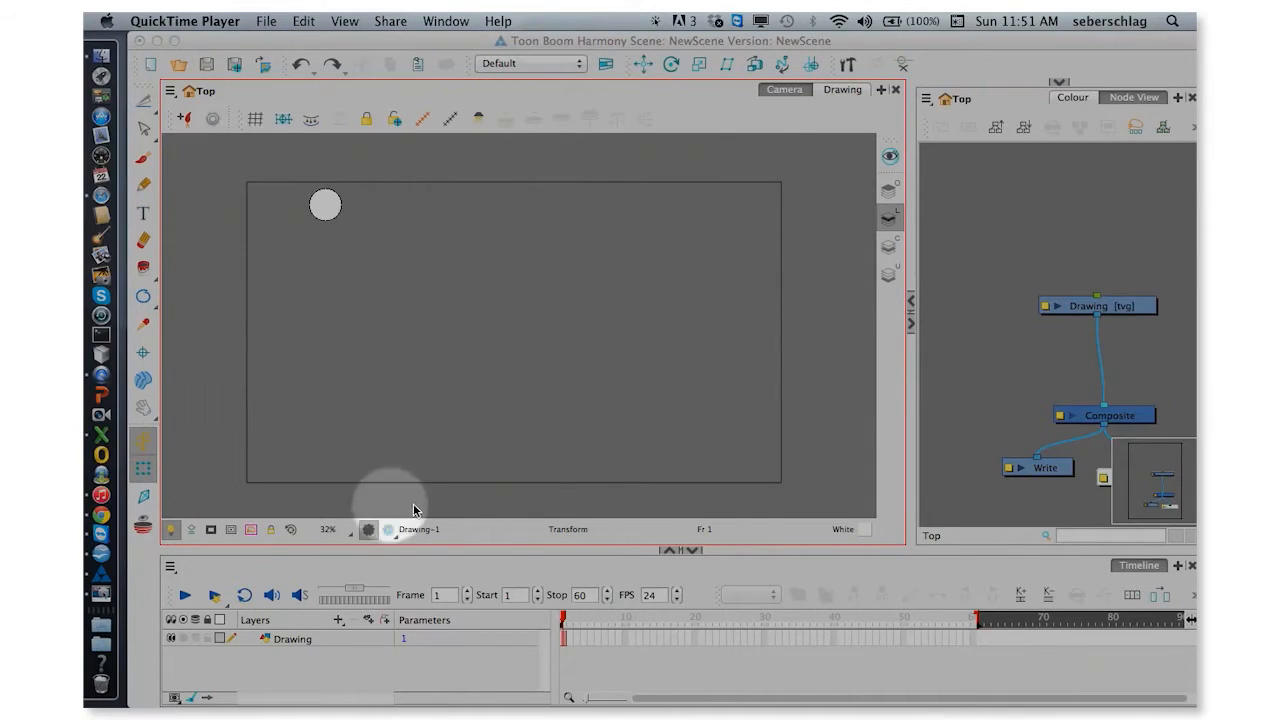
{"action": "mouse_move", "coordinate": [869, 491]}
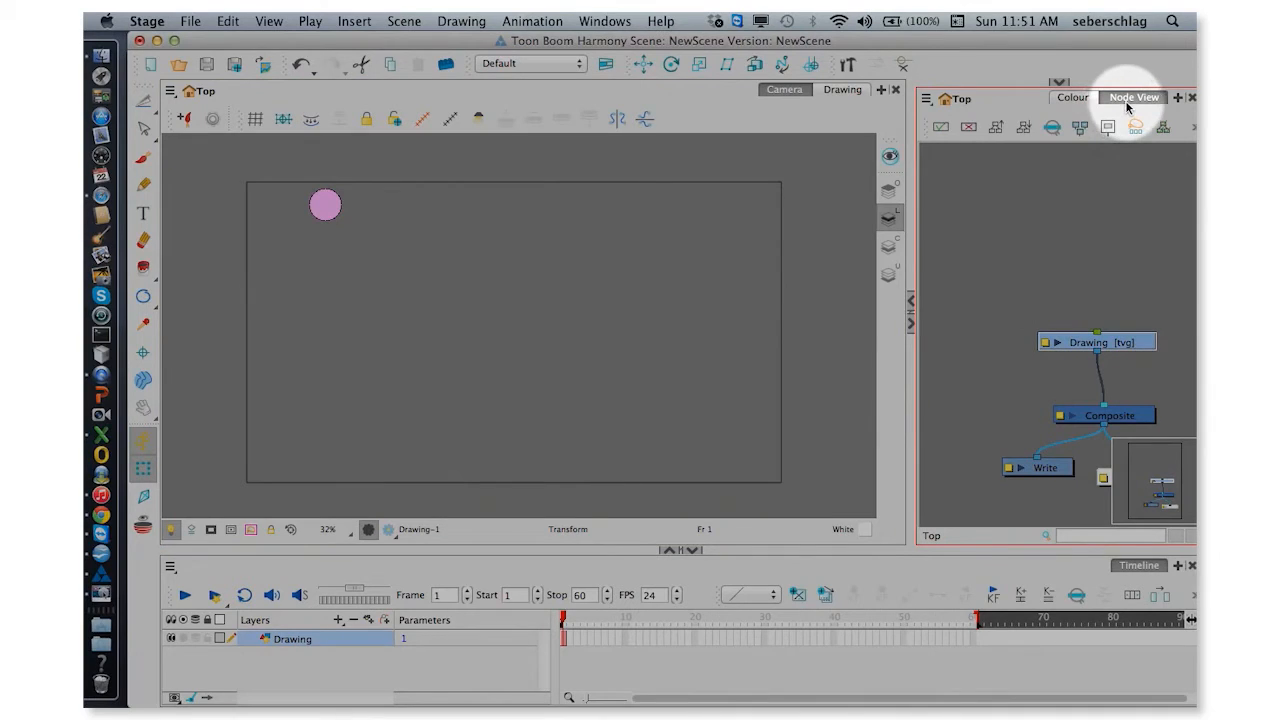
{"action": "mouse_move", "coordinate": [1155, 292]}
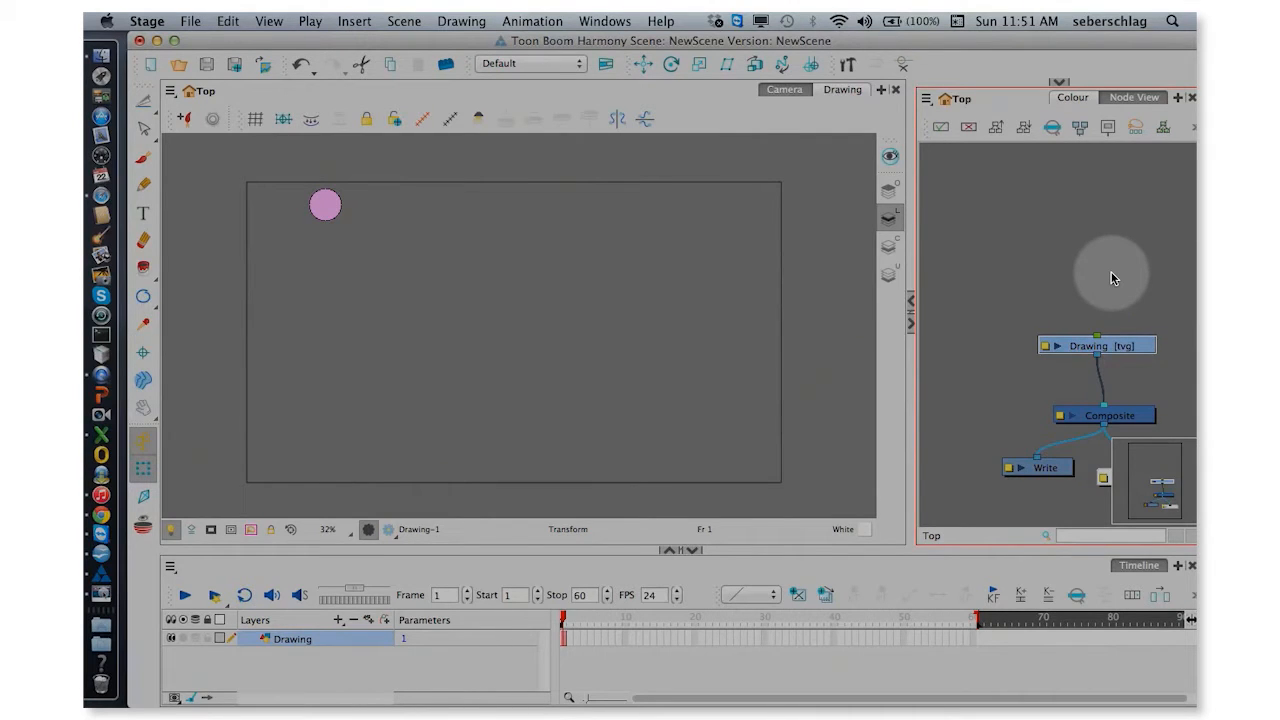
Add the parent peg Drawing-P above the ball drawing, then browse the window and toolbar options
{"action": "left_click", "coordinate": [1099, 345]}
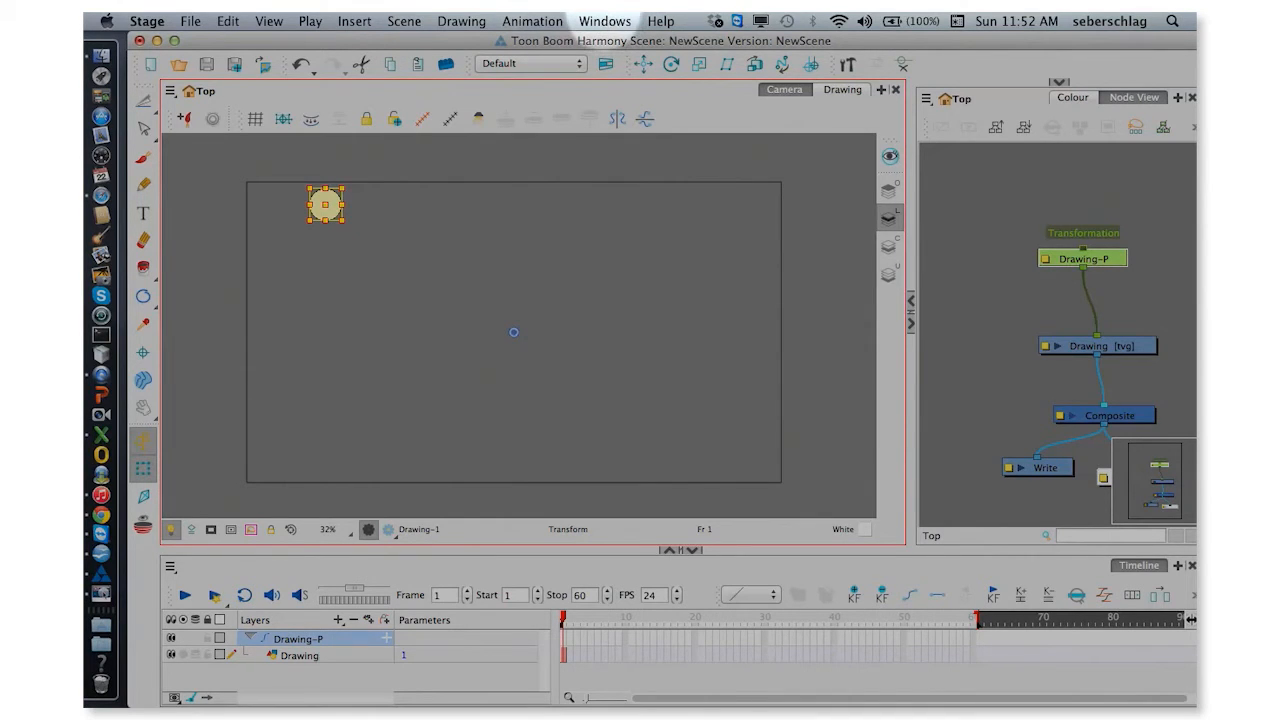
{"action": "left_click", "coordinate": [603, 20]}
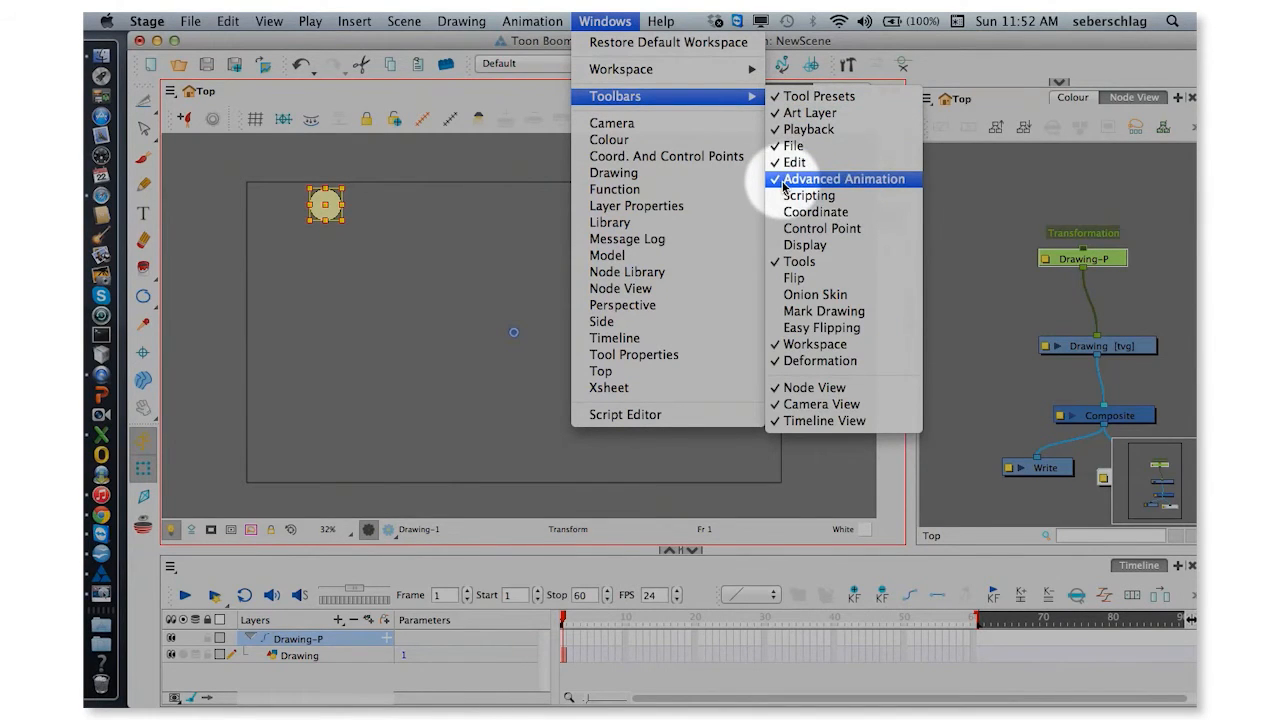
{"action": "left_click", "coordinate": [845, 178]}
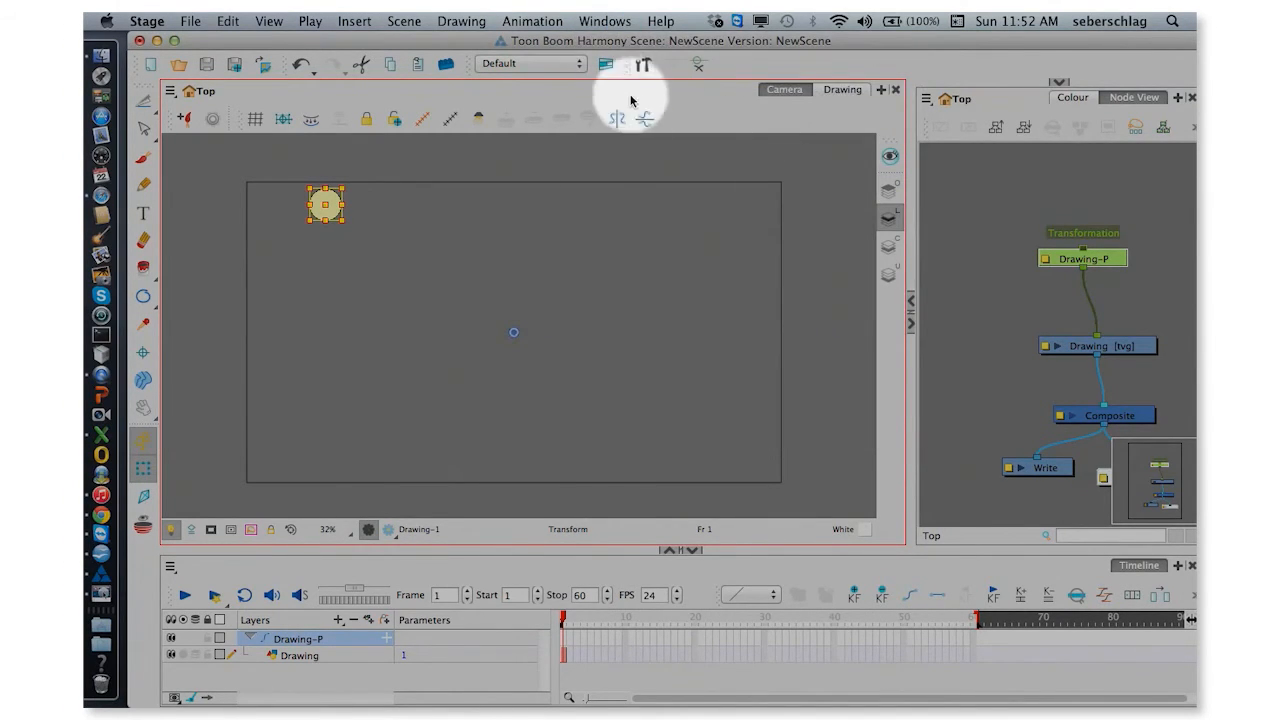
{"action": "left_click", "coordinate": [604, 20]}
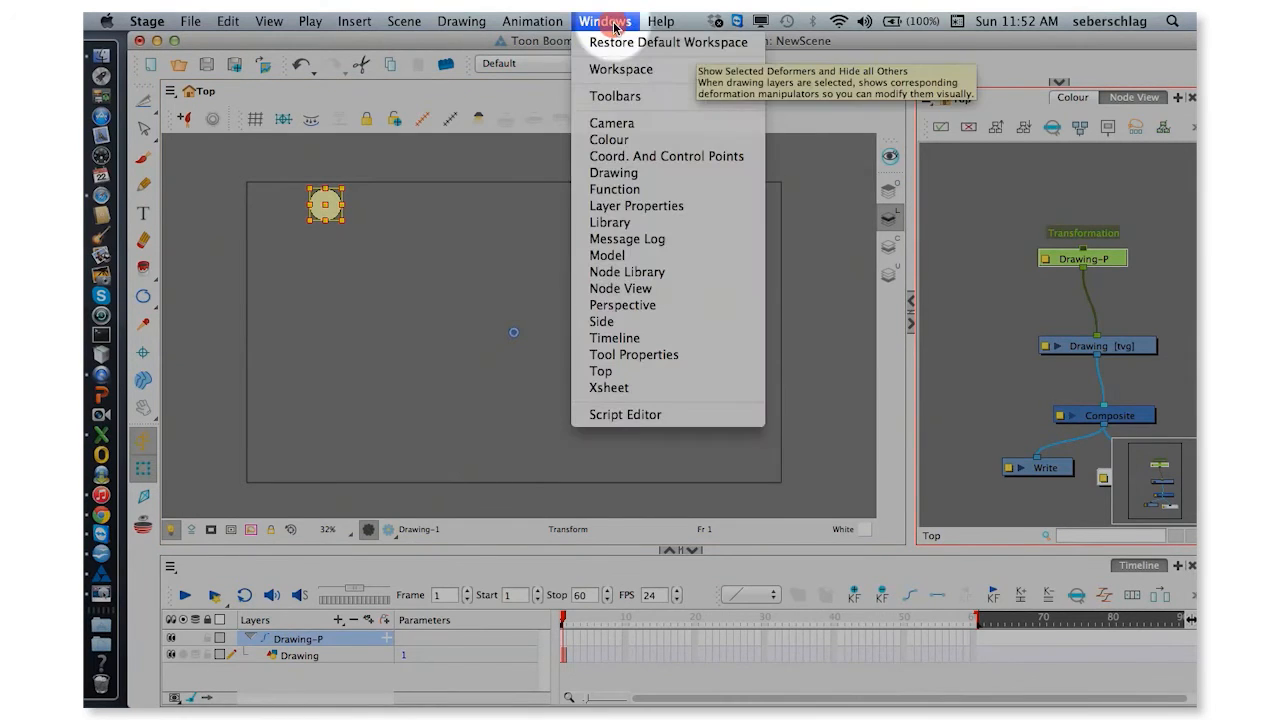
{"action": "mouse_move", "coordinate": [614, 96]}
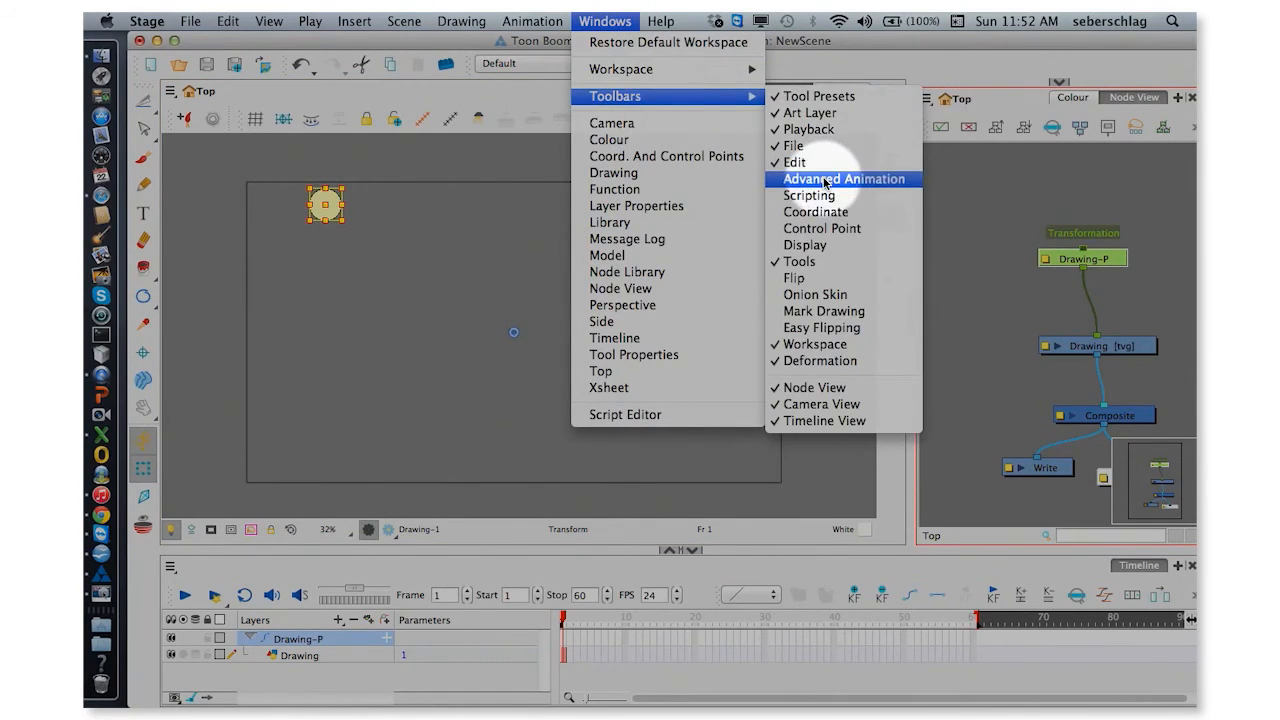
{"action": "left_click", "coordinate": [843, 178]}
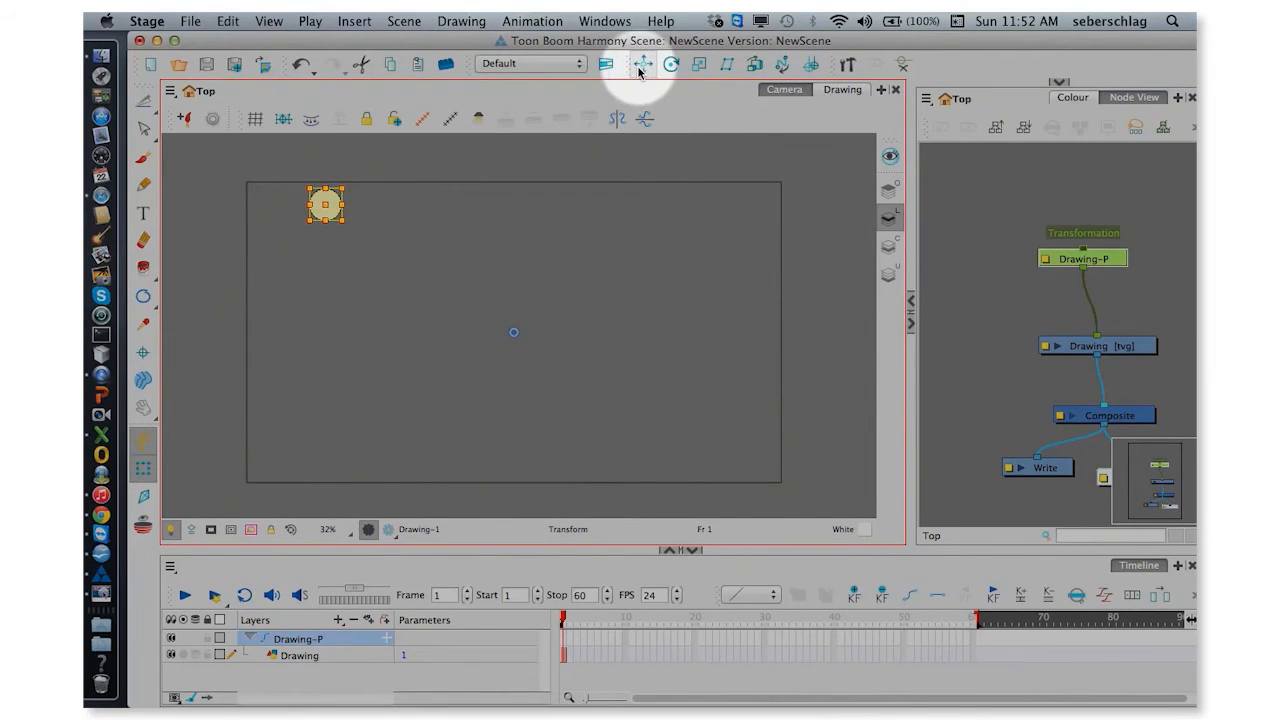
{"action": "mouse_move", "coordinate": [668, 64]}
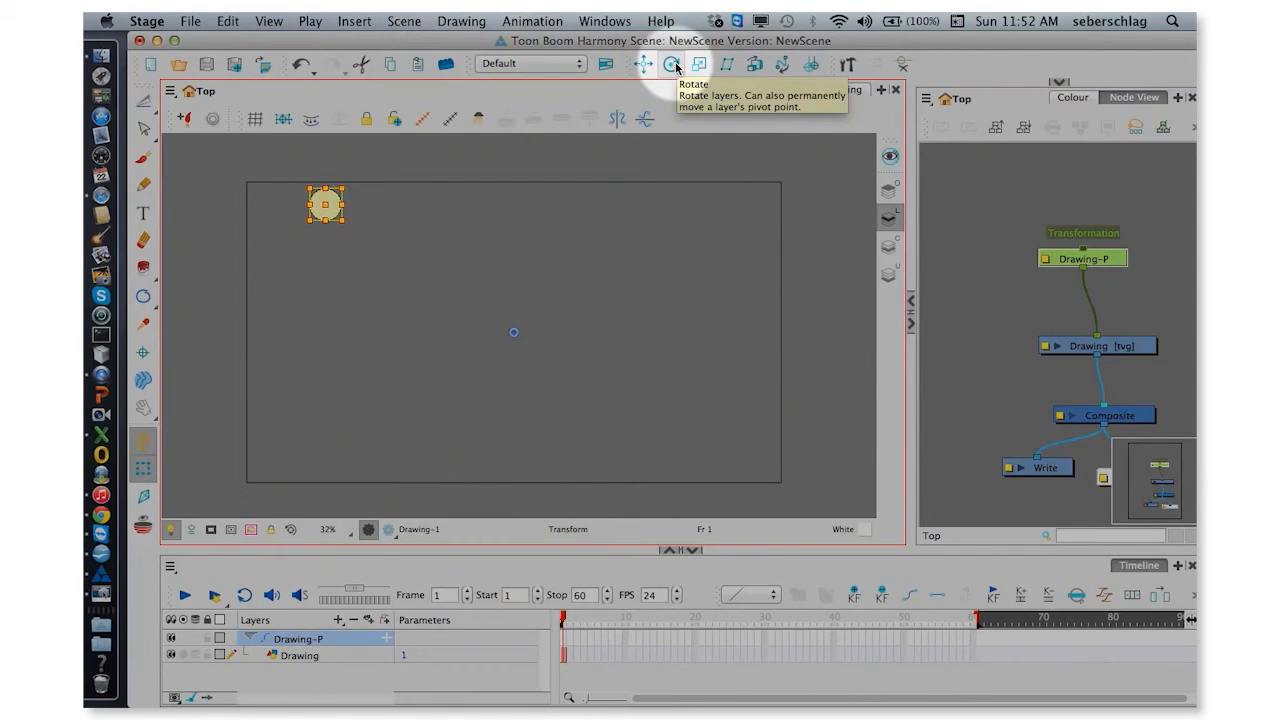
With the Rotate tool, drag the peg's pivot from stage centre onto the ball
{"action": "left_click", "coordinate": [675, 64]}
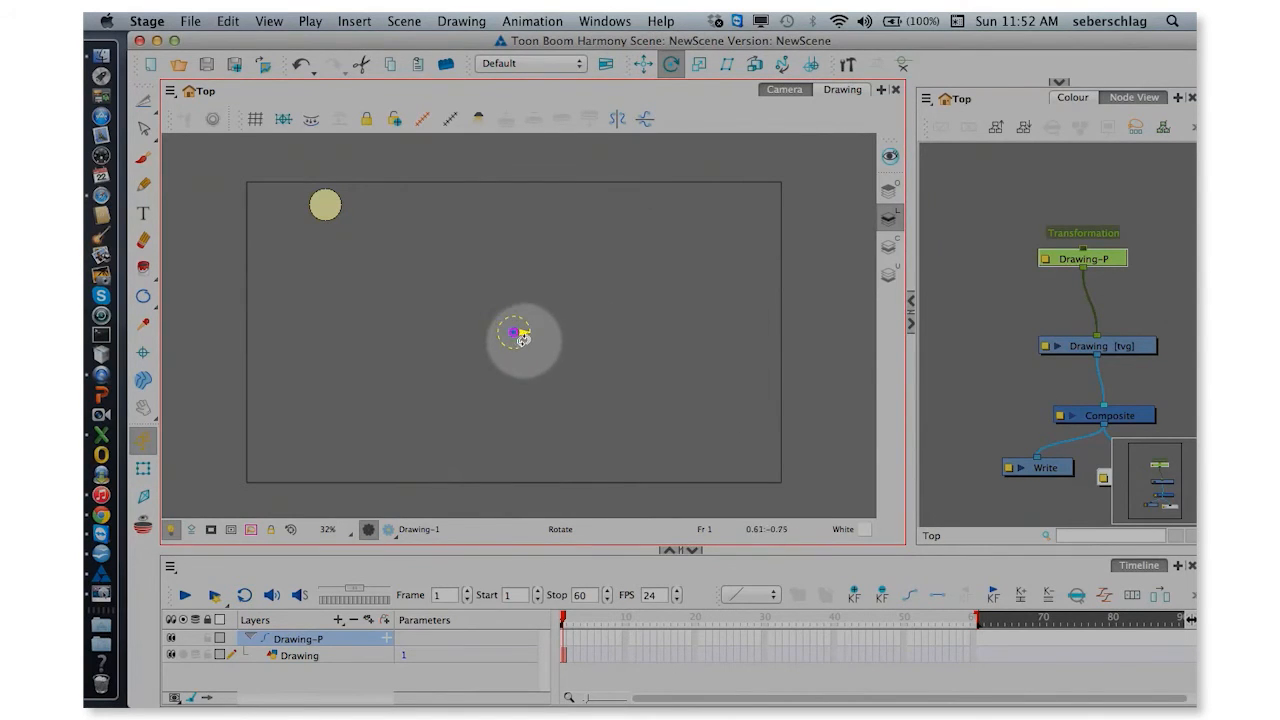
{"action": "left_click_drag", "start_coordinate": [520, 335], "coordinate": [340, 252]}
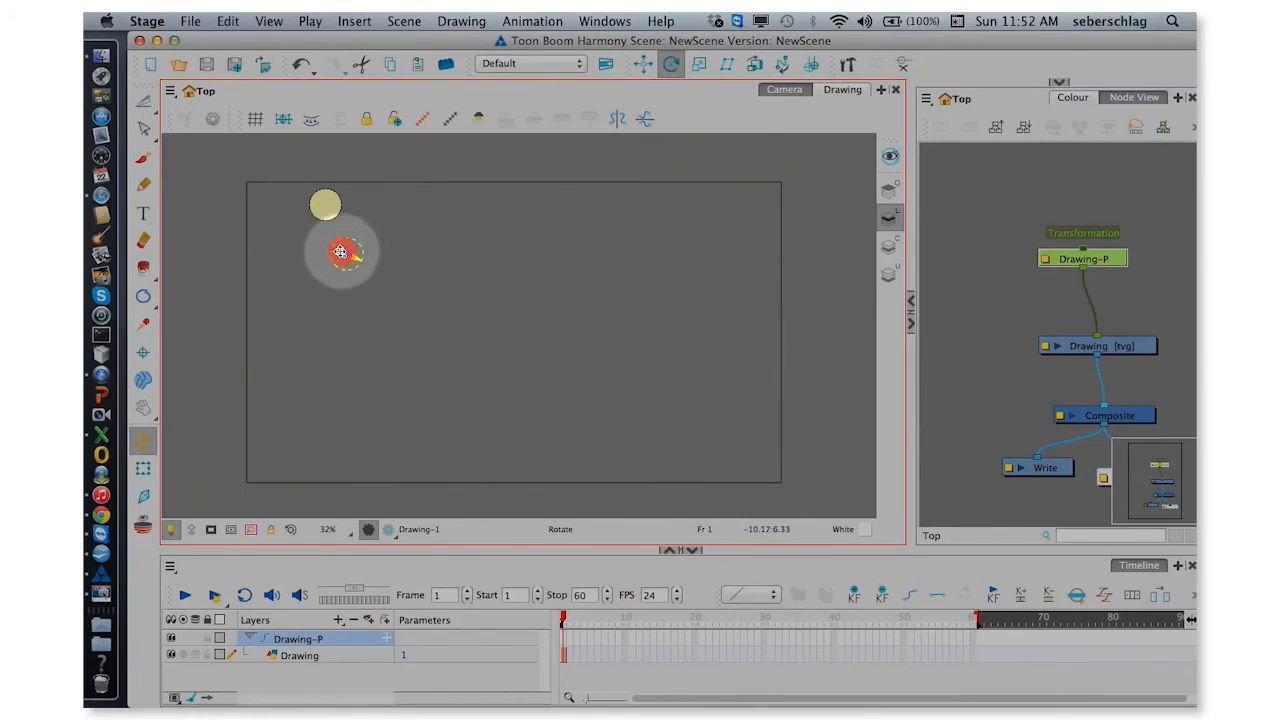
{"action": "left_click_drag", "start_coordinate": [340, 252], "coordinate": [323, 218]}
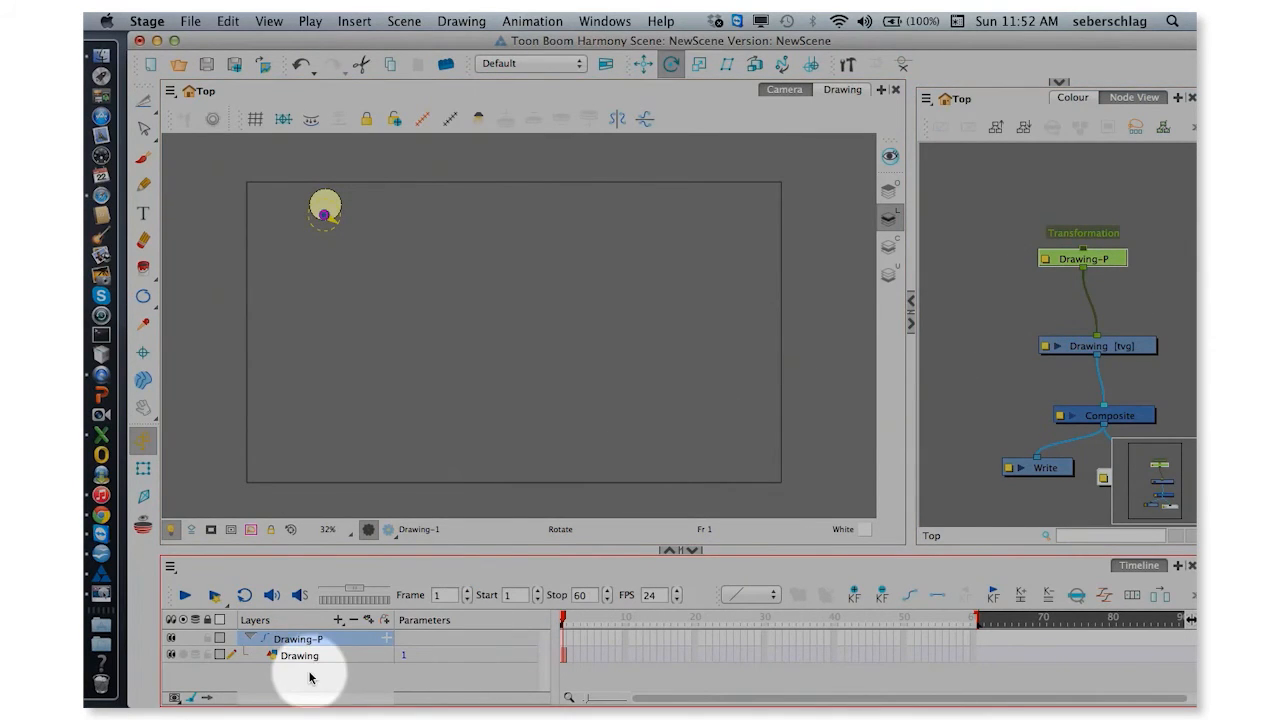
Select the ball's Drawing layer and open its Layer Properties
{"action": "left_click", "coordinate": [298, 656]}
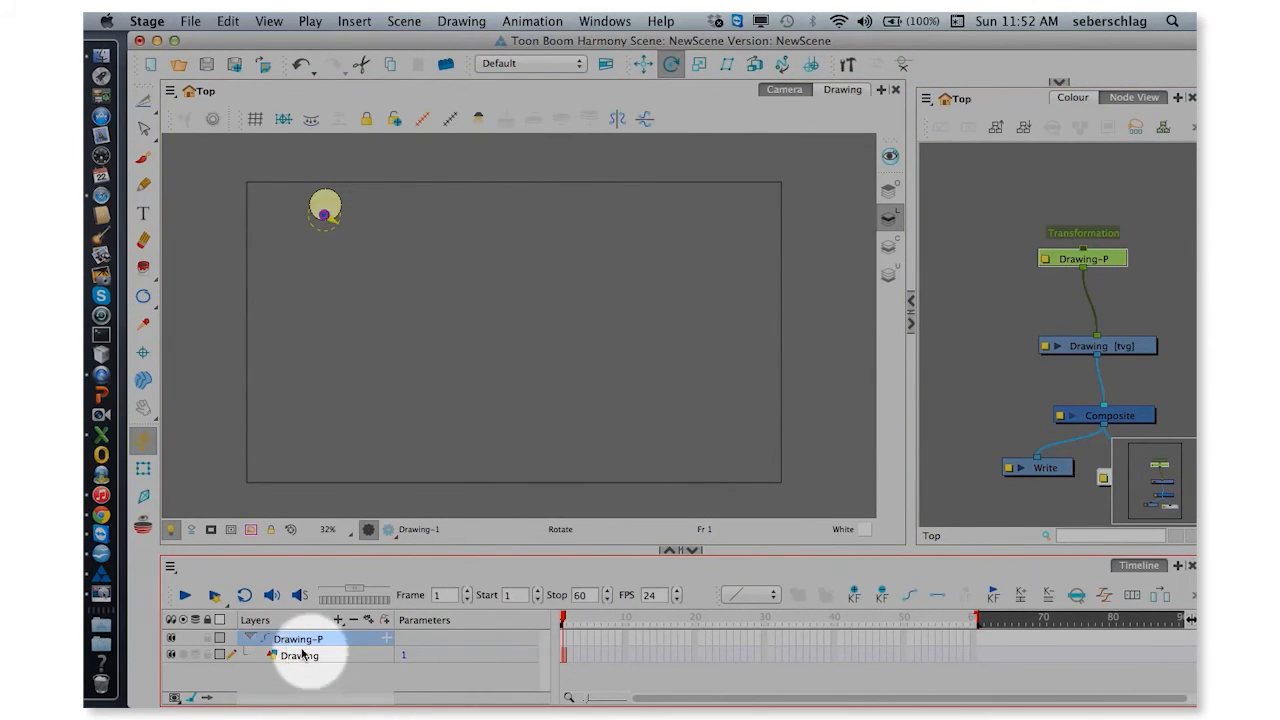
{"action": "left_click", "coordinate": [296, 639]}
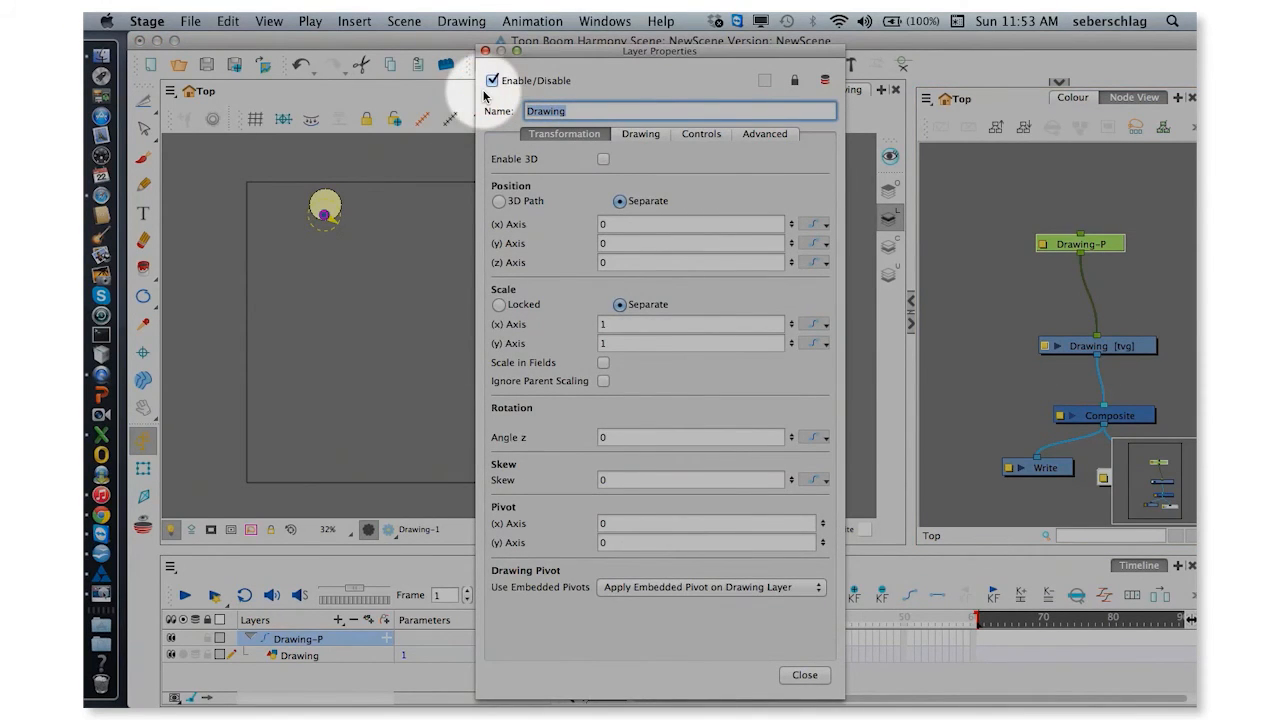
Name the layer Drawing_Ball and the peg Drawing_ball-Peg, then close properties
{"action": "left_click", "coordinate": [586, 111]}
{"action": "type", "text": "_ball-Peg"}
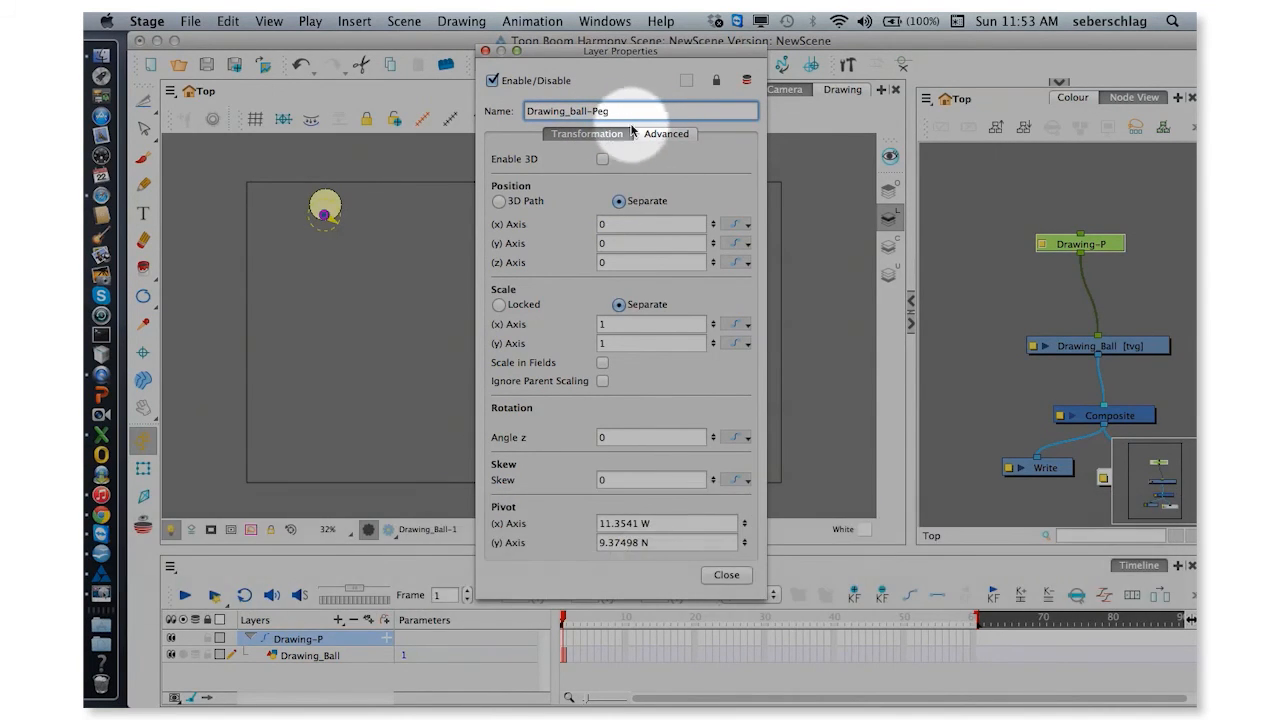
{"action": "left_click", "coordinate": [726, 575]}
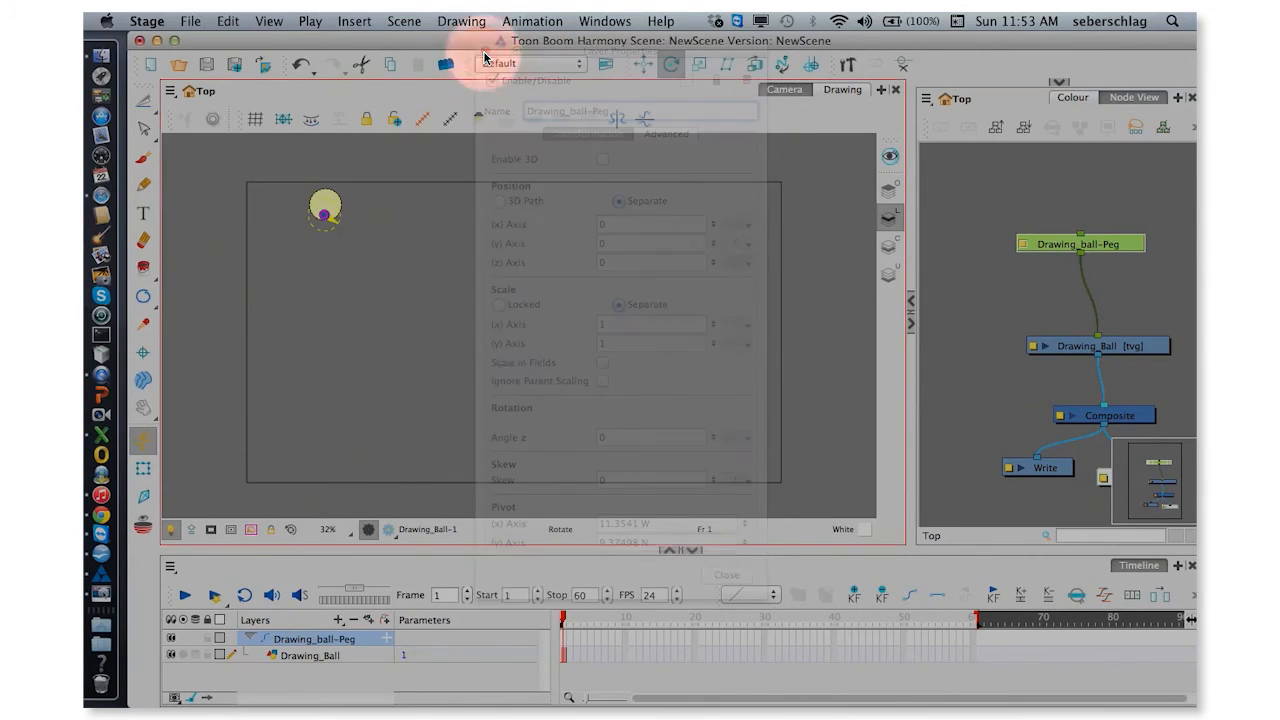
{"action": "left_click", "coordinate": [727, 574]}
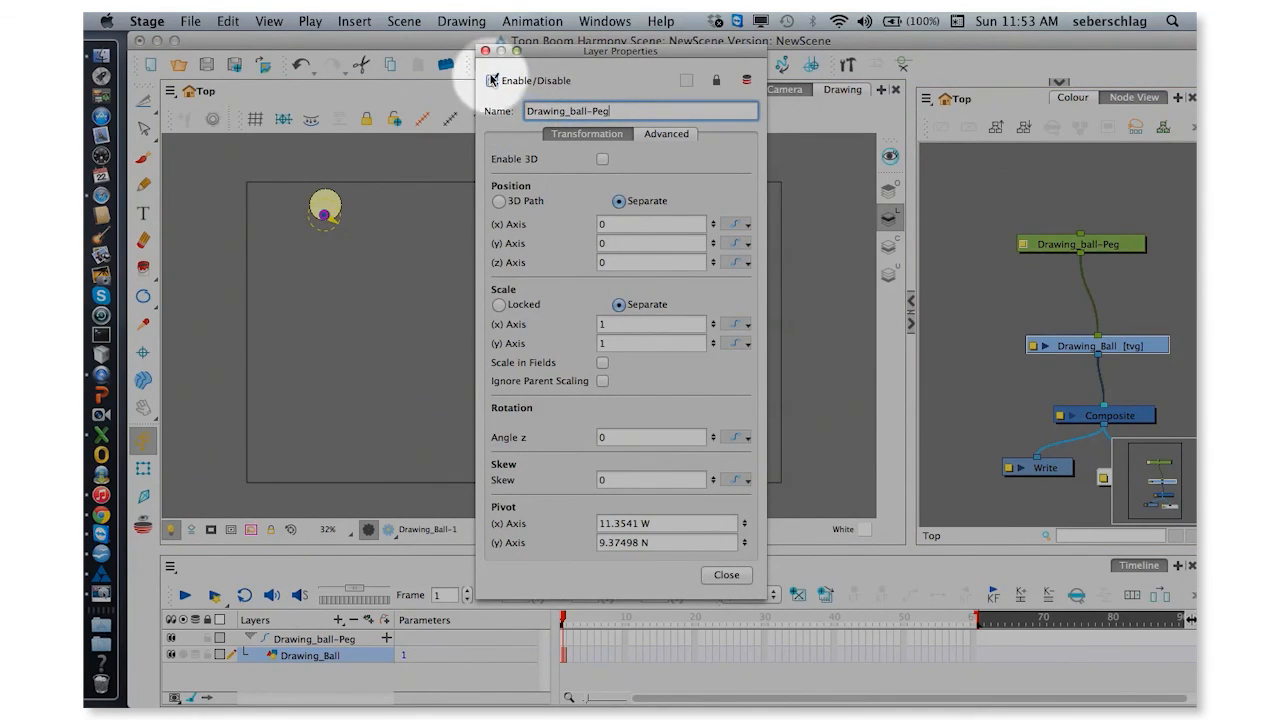
{"action": "left_click", "coordinate": [726, 575]}
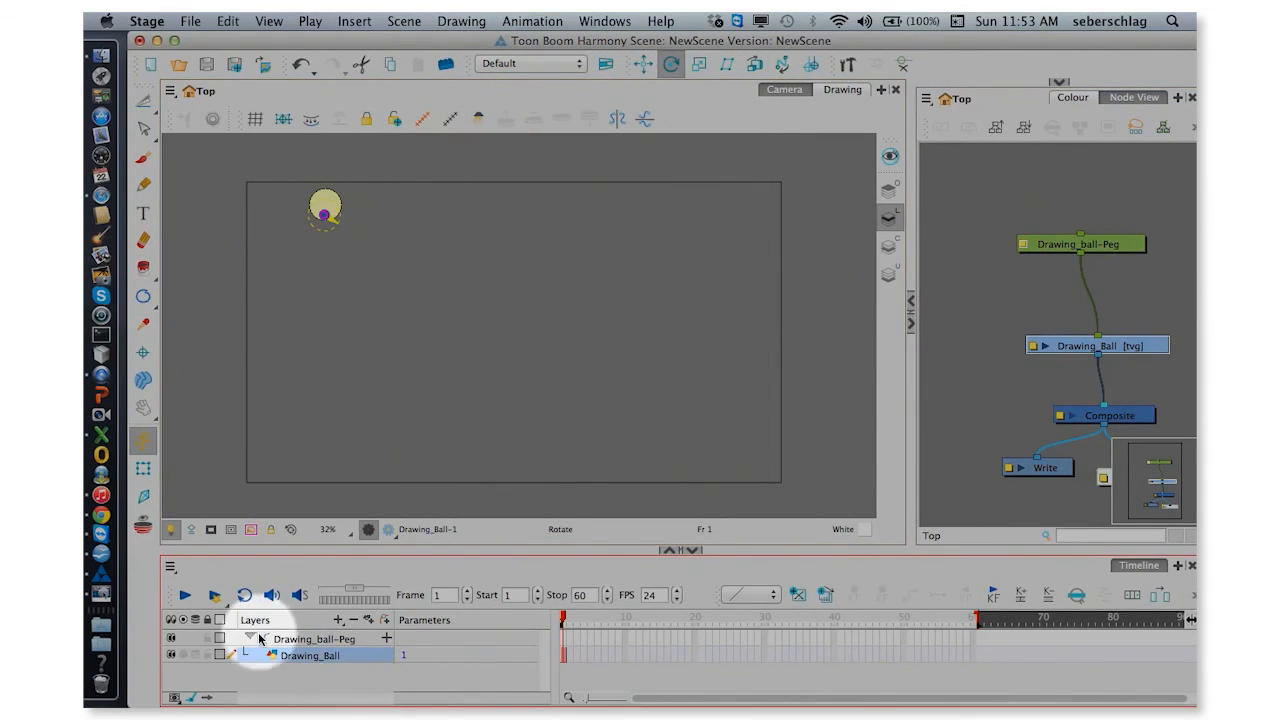